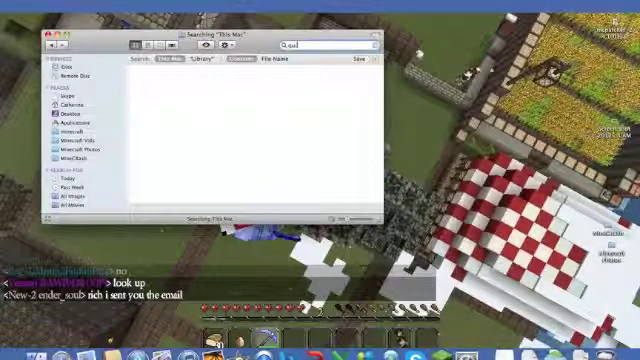
# Search Finder for 'quicklime' and launch QuickTime Player from the results.
pyautogui.write('quicklime player')
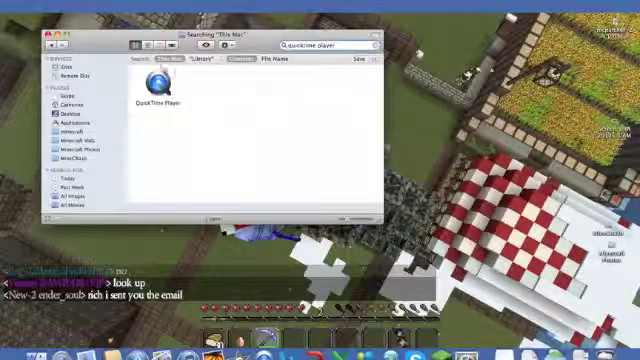
pyautogui.click(155, 95)
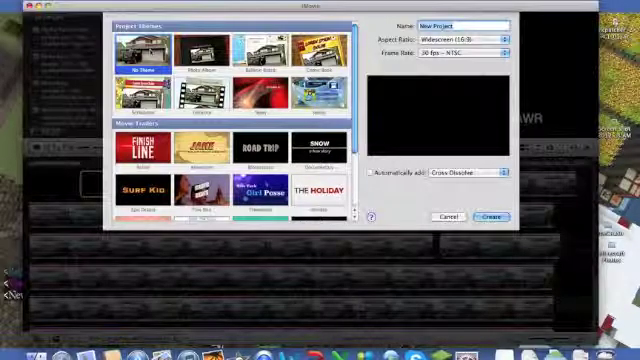
# Begin setting up a new no-theme iMovie project.
pyautogui.click(478, 216)
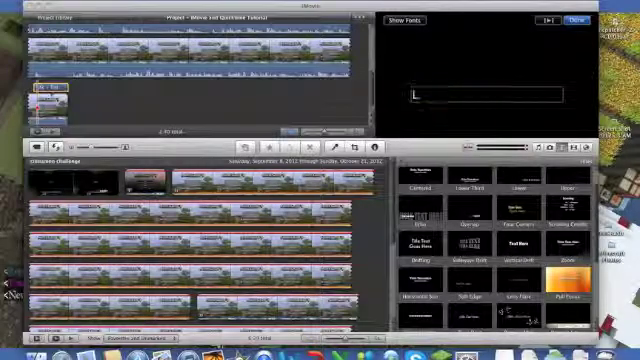
# Type 'Like. Comment. Subcribe' into the Soft Edge title text box.
pyautogui.write('Like. COmment.')
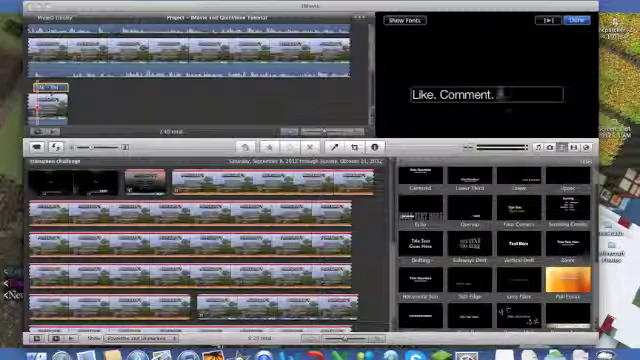
pyautogui.write('Subcribe')
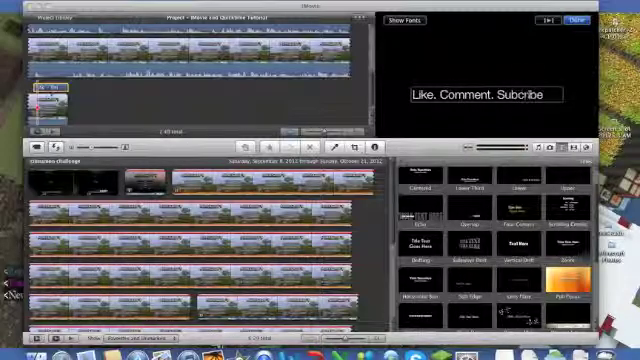